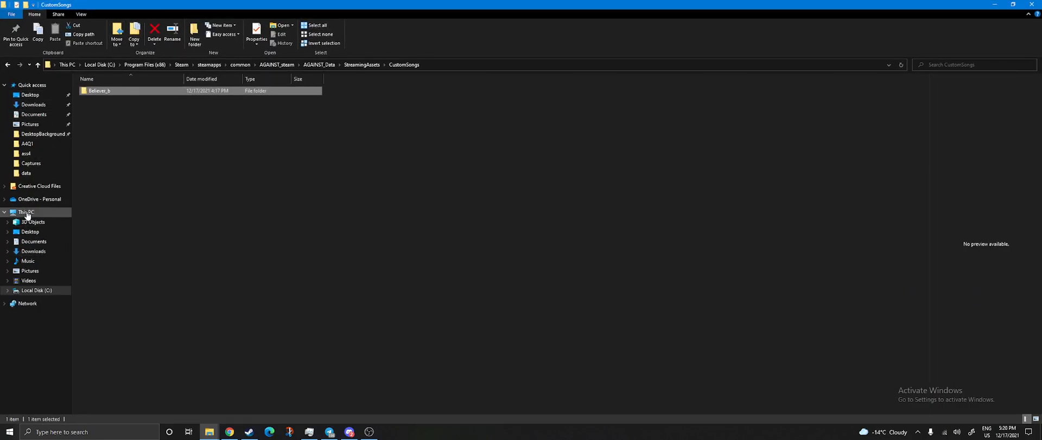
Navigate from CustomSongs to the C drive and into the user's home folder.
click(26, 212)
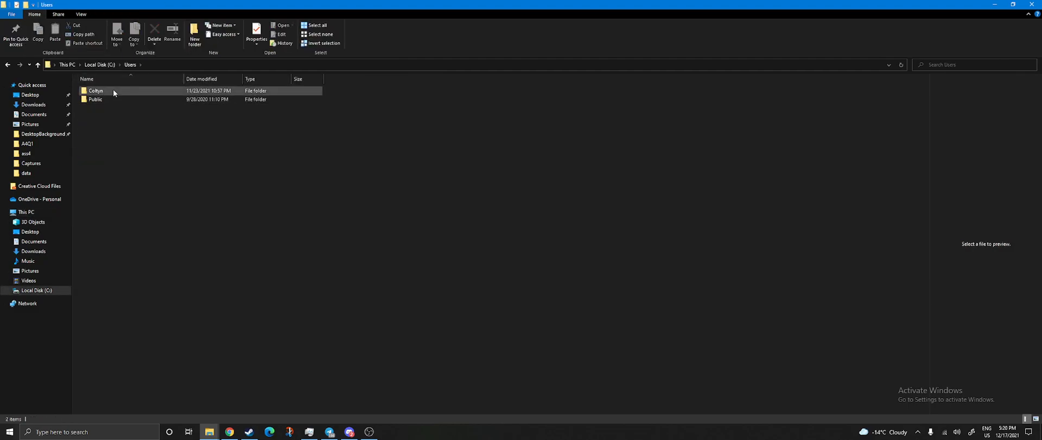
double_click(96, 90)
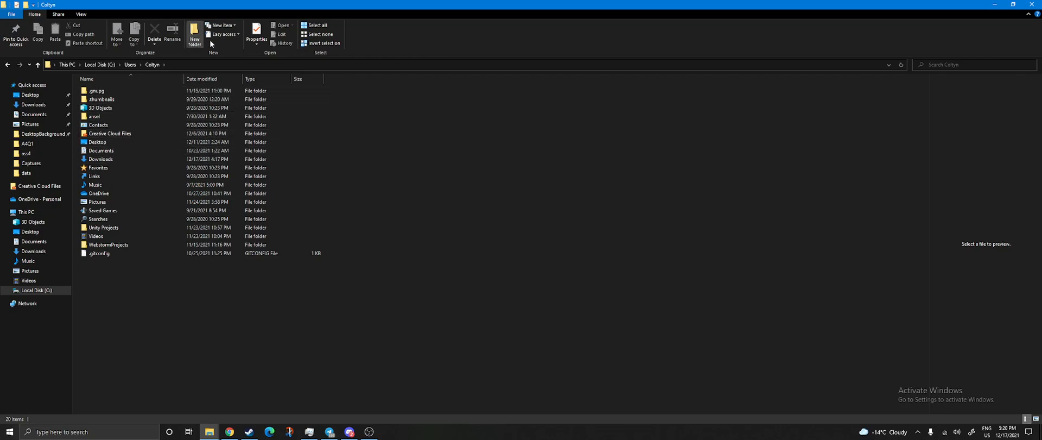
mouse_move(124, 42)
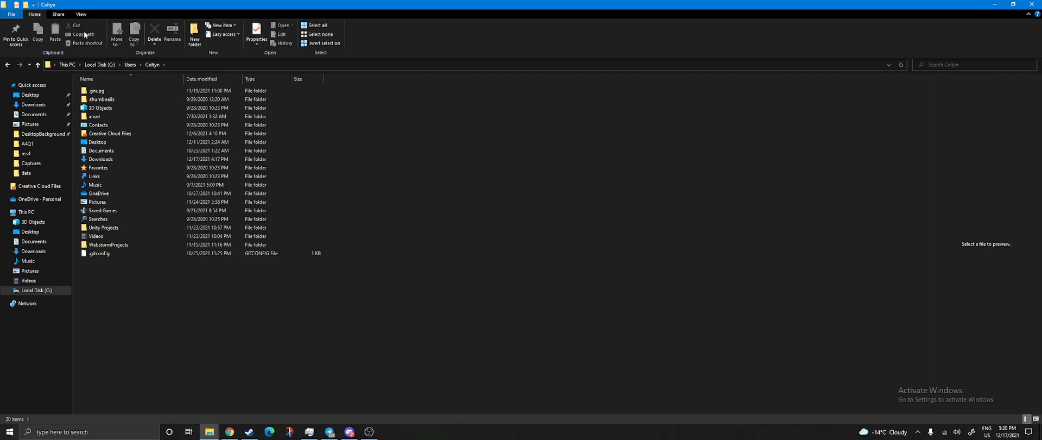
Enable Hidden items from the View options so AppData becomes visible.
click(78, 17)
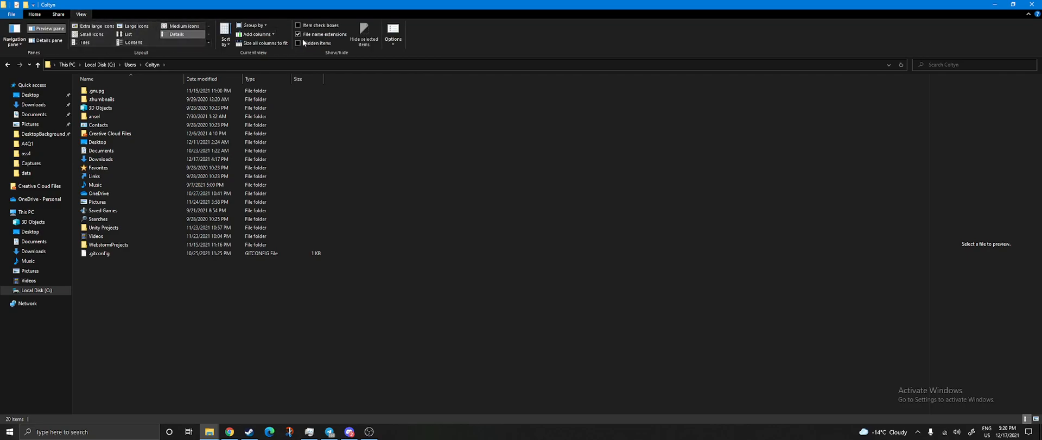
click(297, 42)
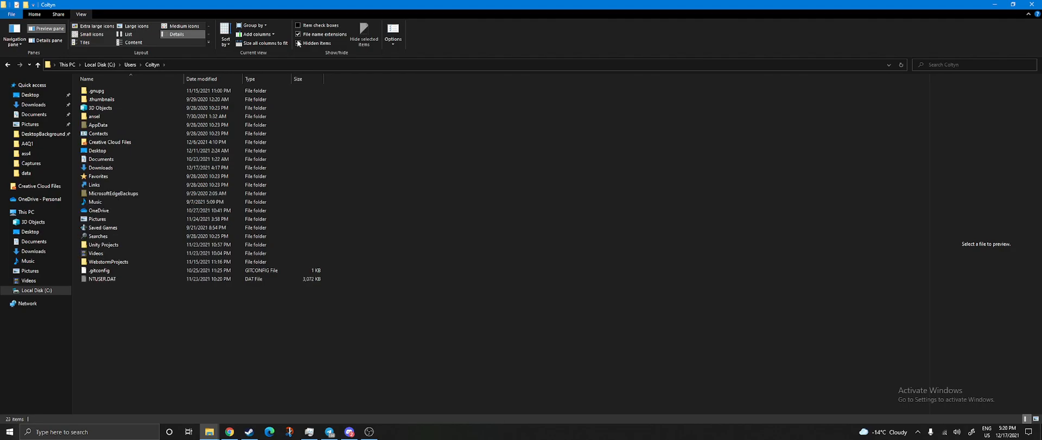
click(297, 42)
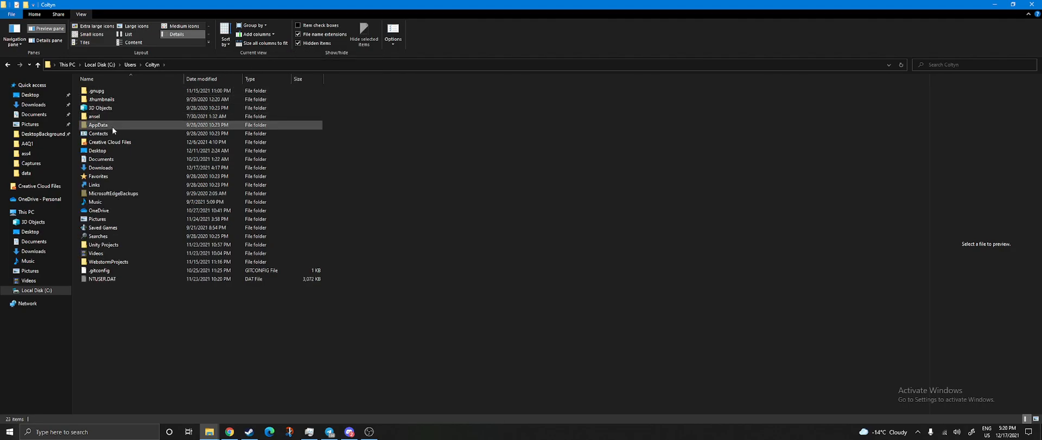
Navigate into AppData\LocalLow\JoyWay\AGAINST.
double_click(97, 125)
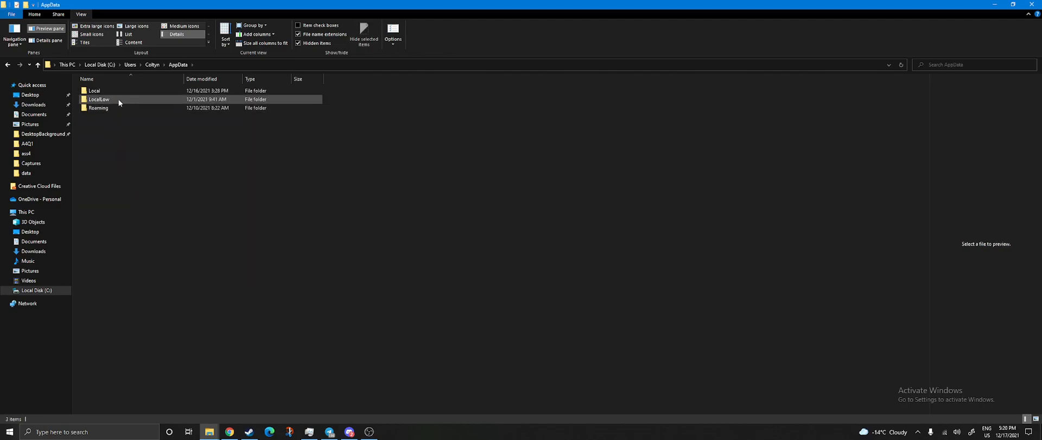
double_click(96, 99)
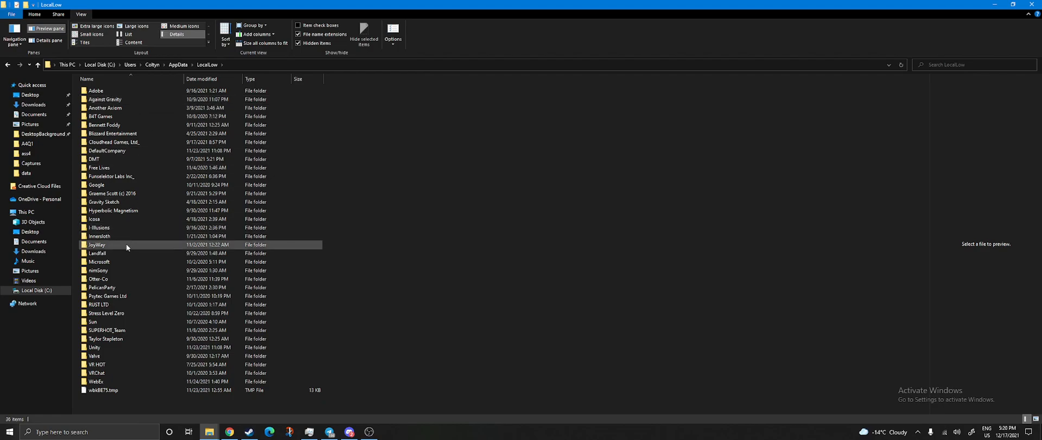
click(97, 245)
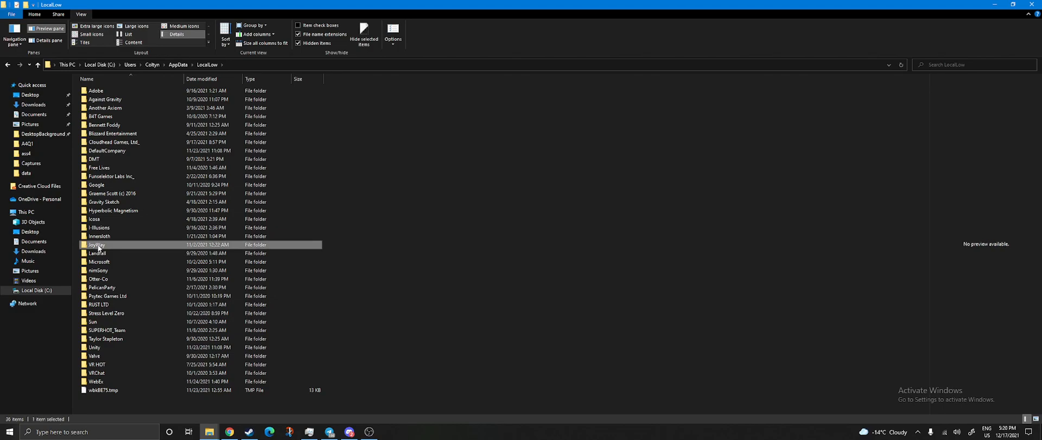
double_click(97, 244)
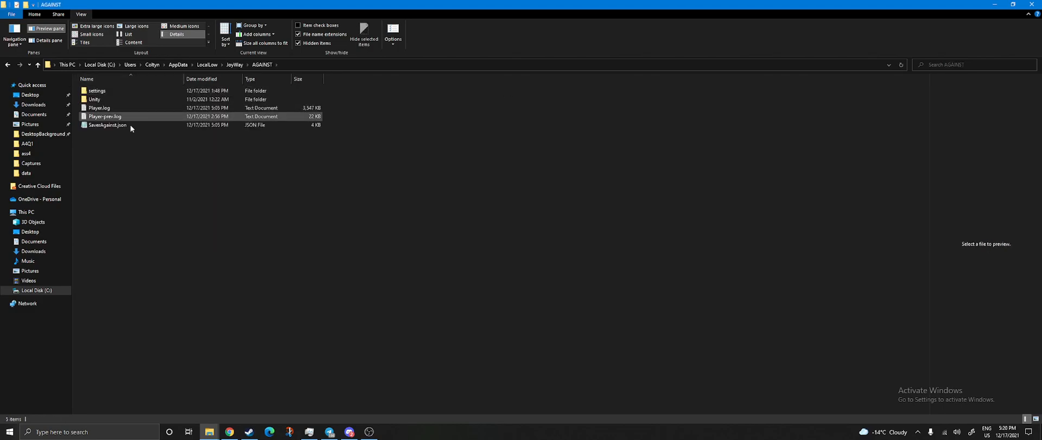
mouse_move(109, 125)
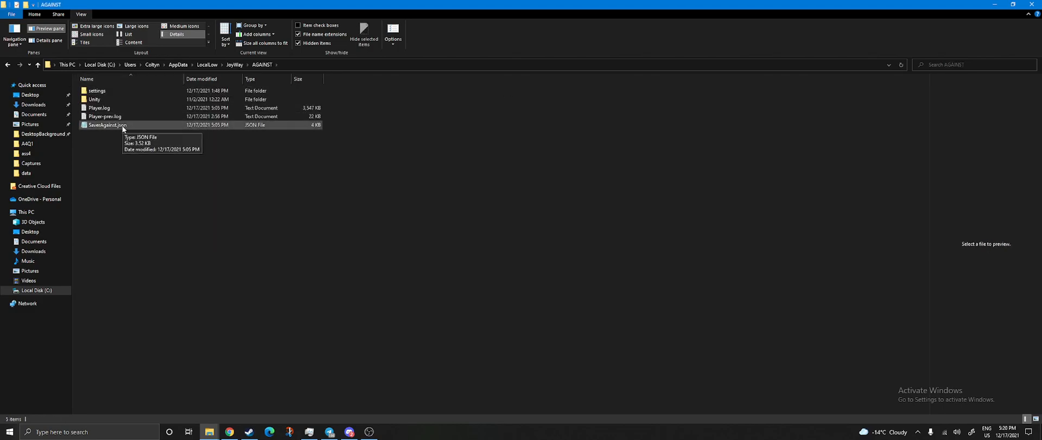
Open SaveAgainst.json, choosing Notepad as the app to view it.
click(108, 125)
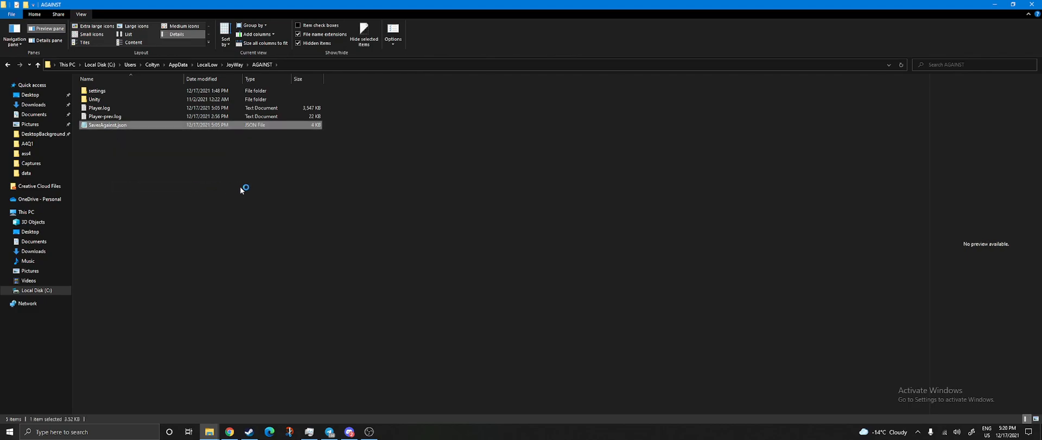
double_click(104, 125)
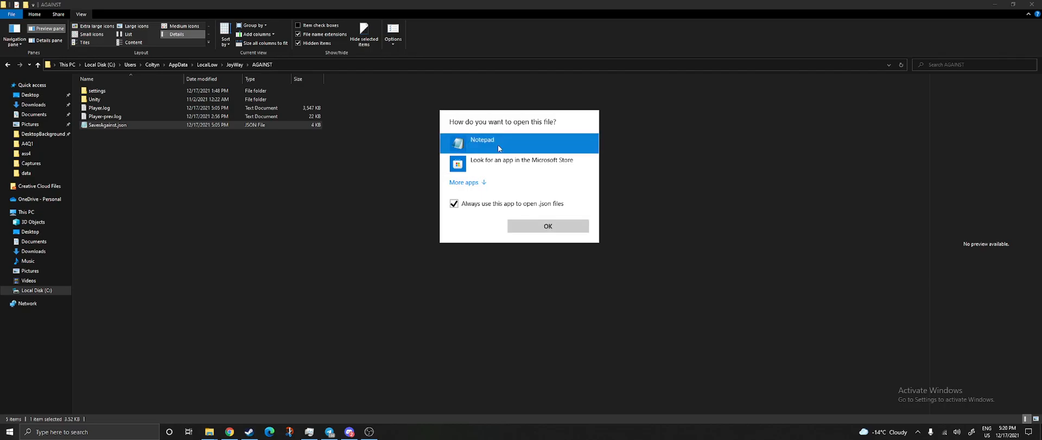
click(548, 226)
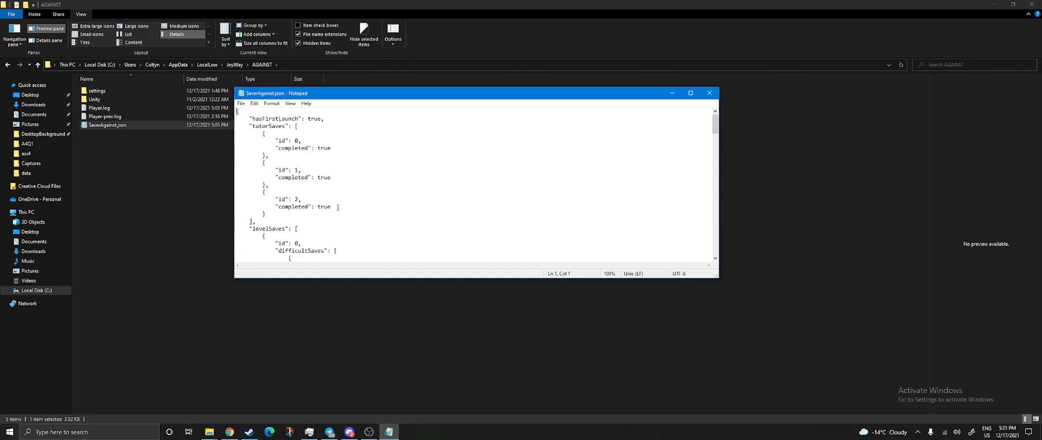
Check the tutorial 'completed' values read true and save SaveAgainst.json from the File menu.
double_click(325, 206)
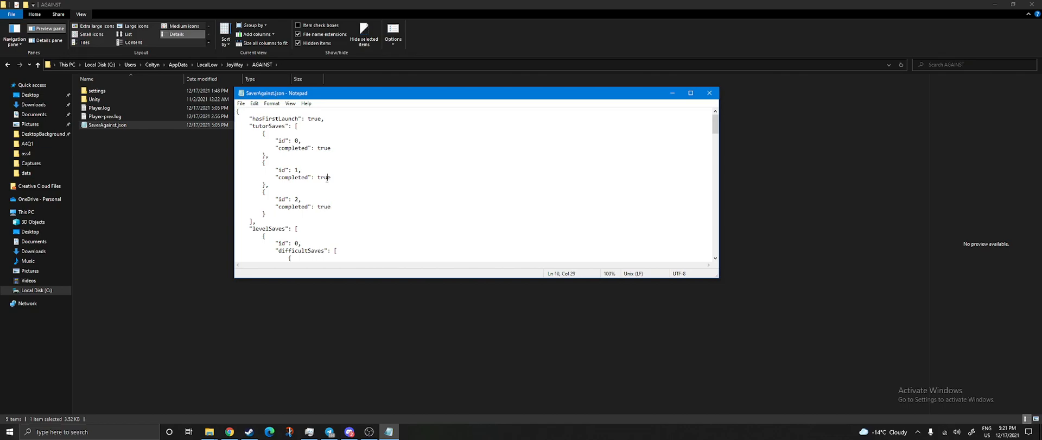
double_click(324, 148)
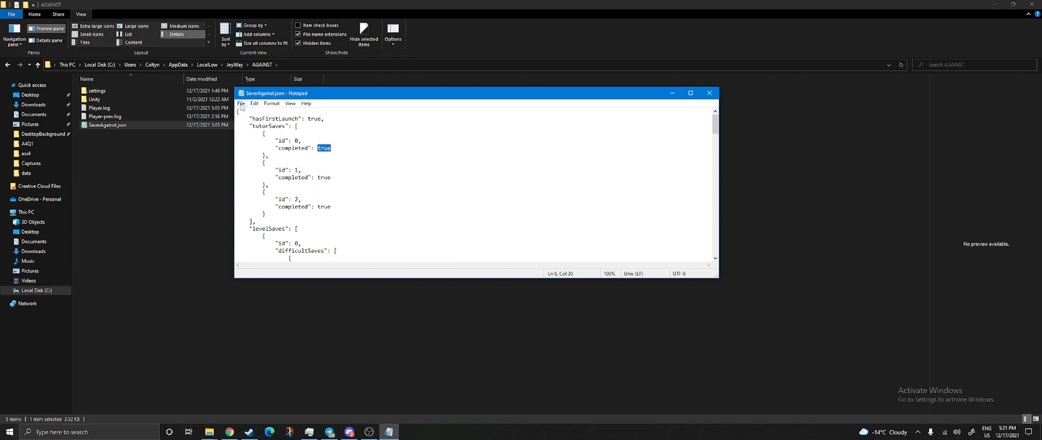
click(241, 103)
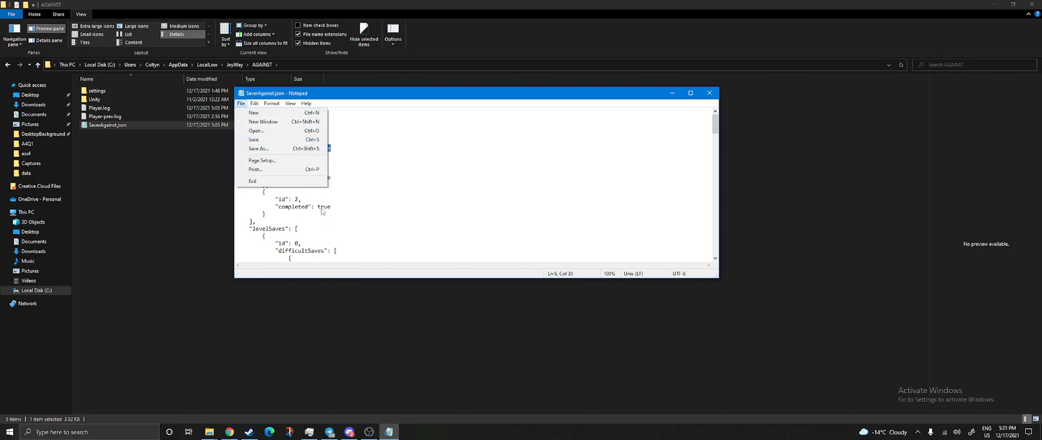